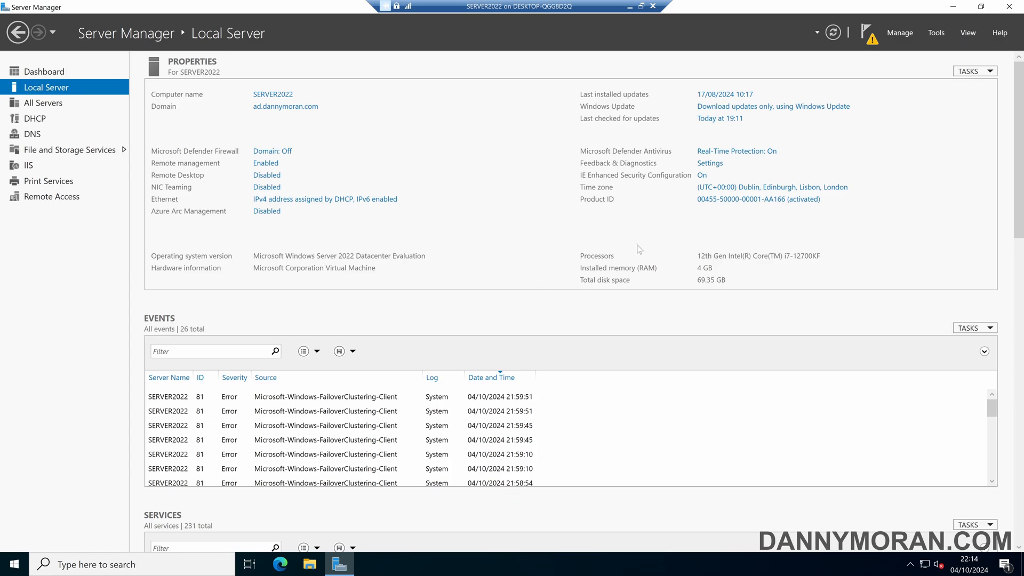
# Launch the Print Management console from Server Manager's Tools menu.
pyautogui.click(936, 32)
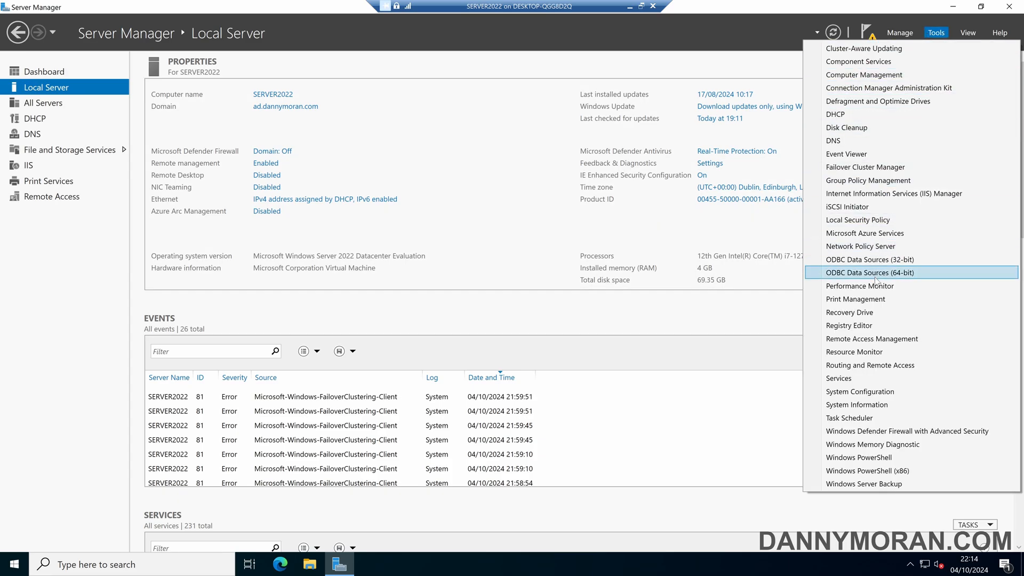
pyautogui.click(855, 299)
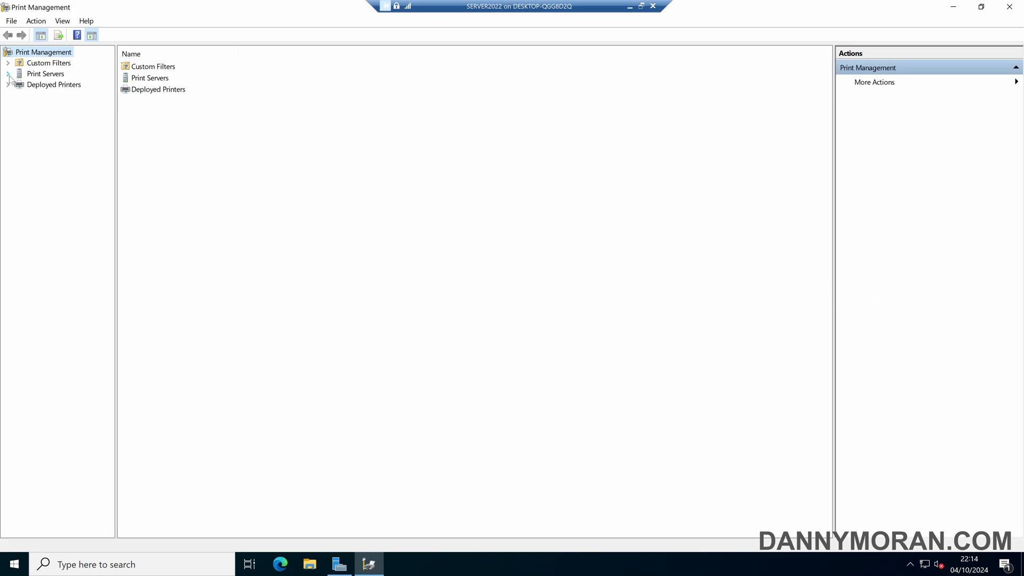
# Browse SERVER2022 (local)'s Printers and Drivers, ending on its Ports list.
pyautogui.click(4, 74)
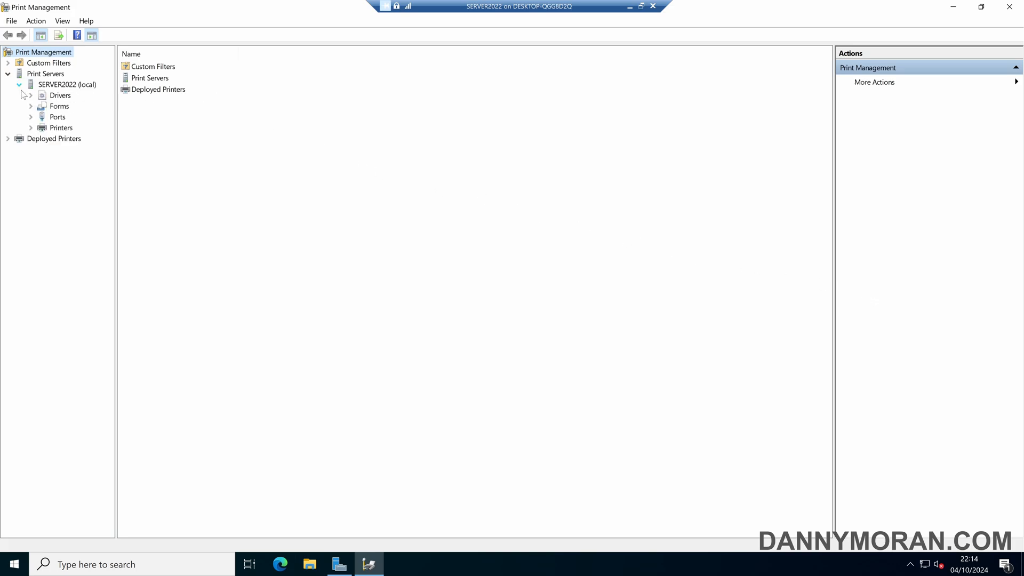
pyautogui.click(59, 128)
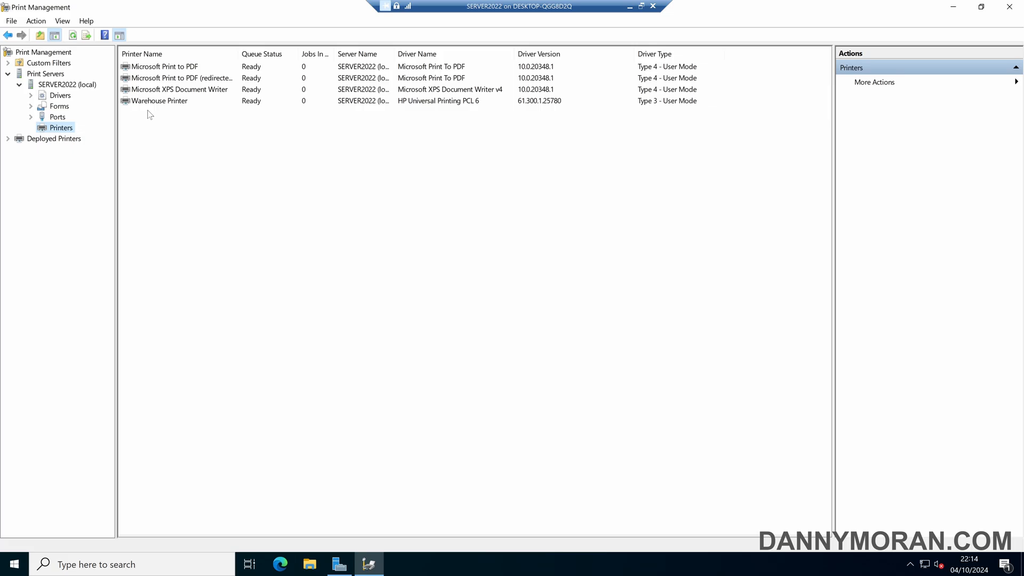
pyautogui.click(60, 95)
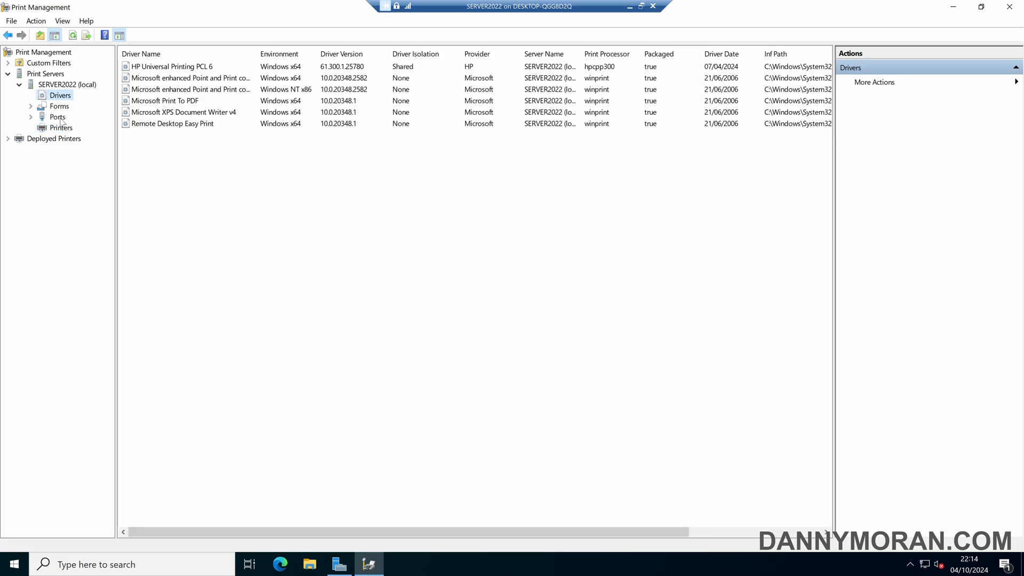
pyautogui.click(57, 117)
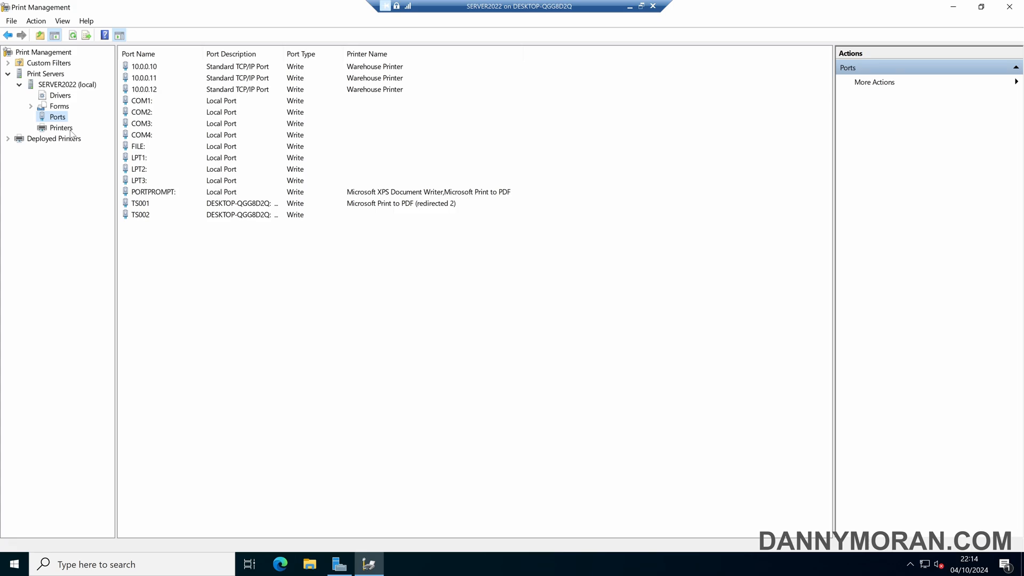
# Run the Migrate Printers wizard in Export mode from this server, past the item review.
pyautogui.rightClick(40, 52)
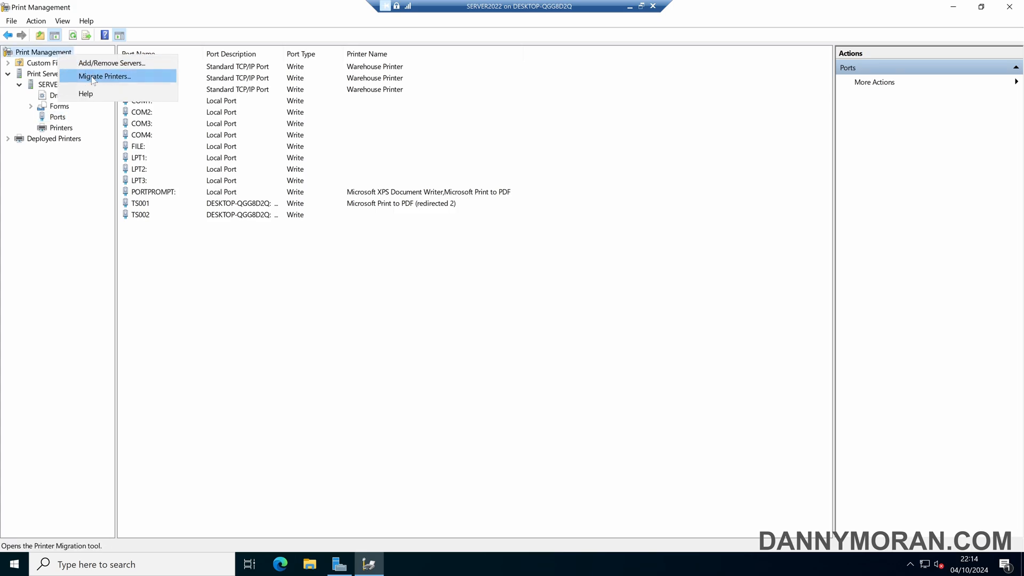
pyautogui.click(103, 76)
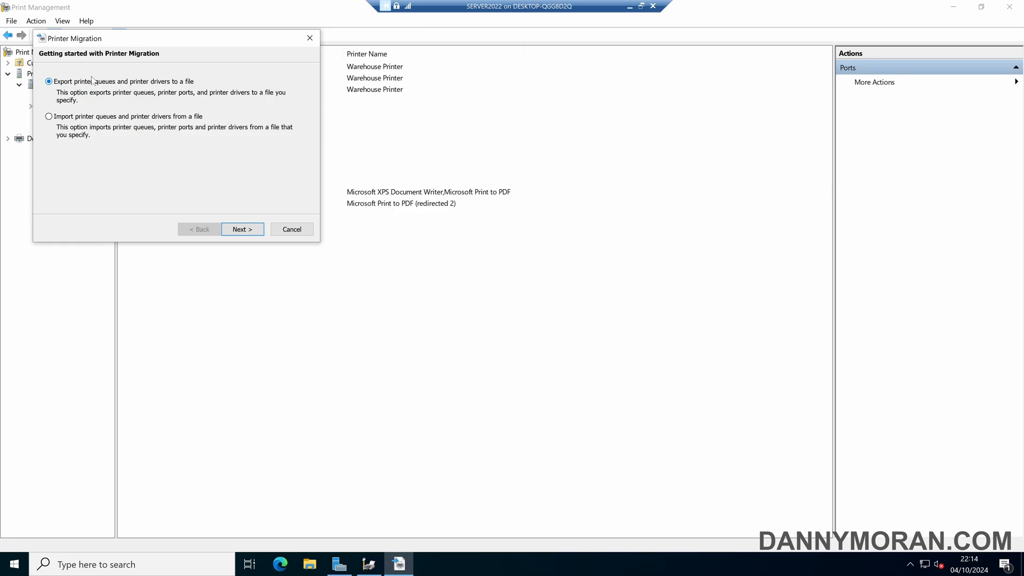
pyautogui.moveTo(106, 94)
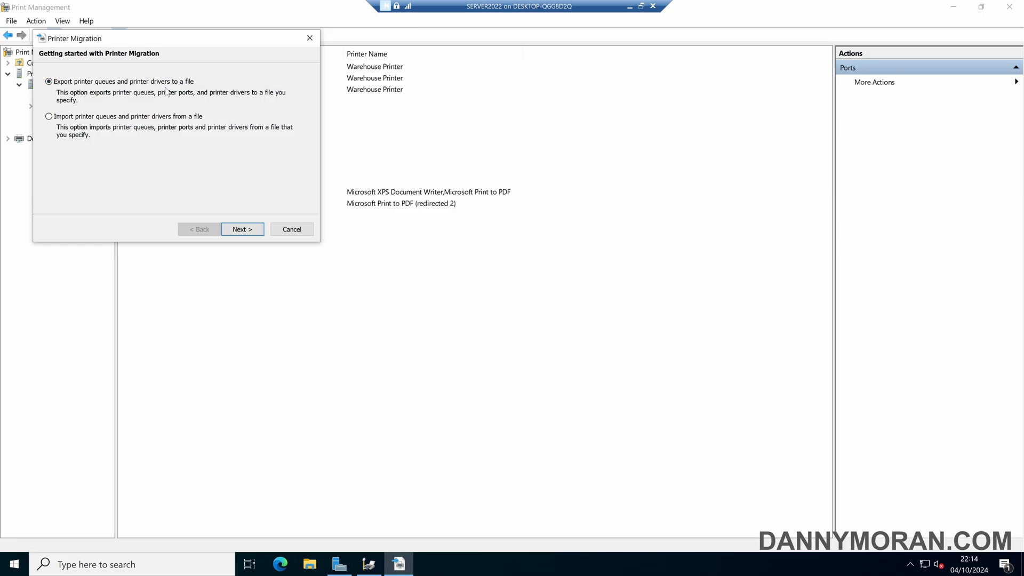
pyautogui.click(242, 230)
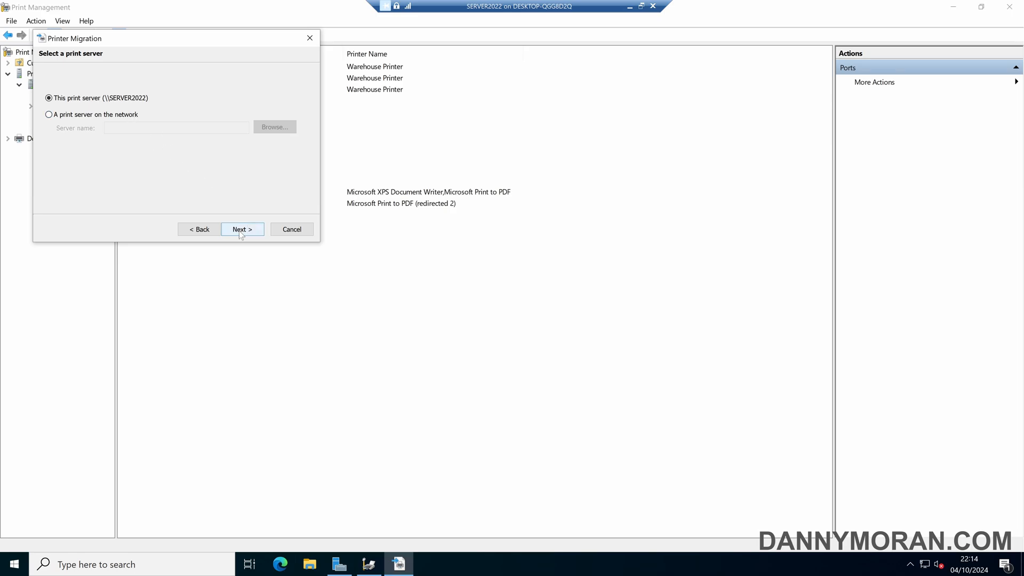
pyautogui.click(242, 229)
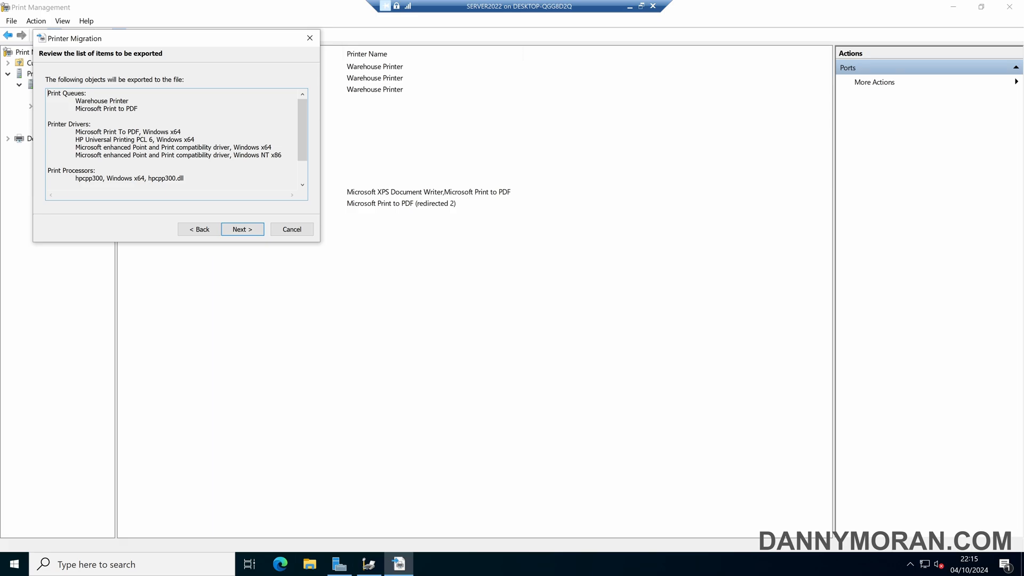
pyautogui.scroll(-3)
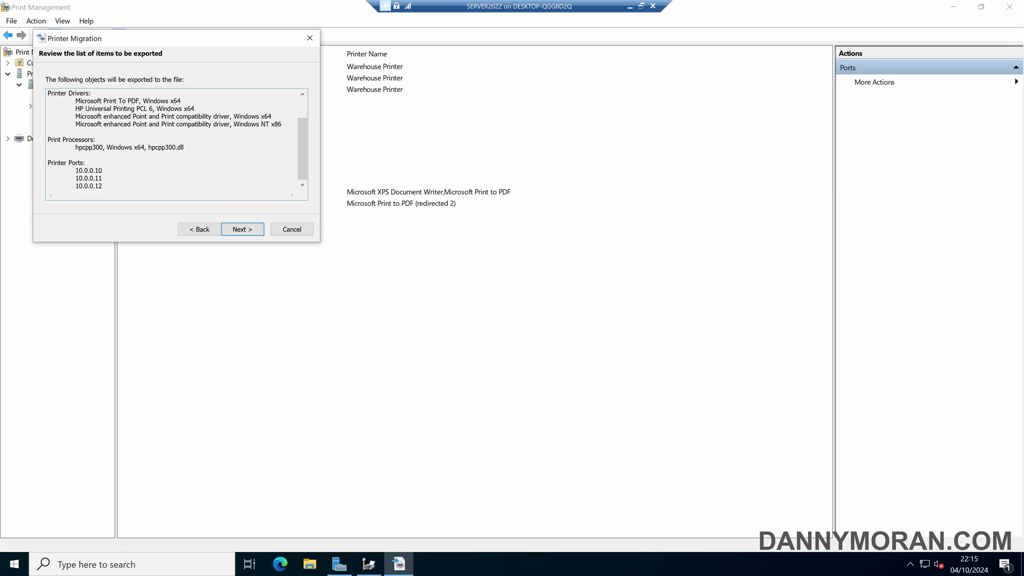
pyautogui.moveTo(142, 197)
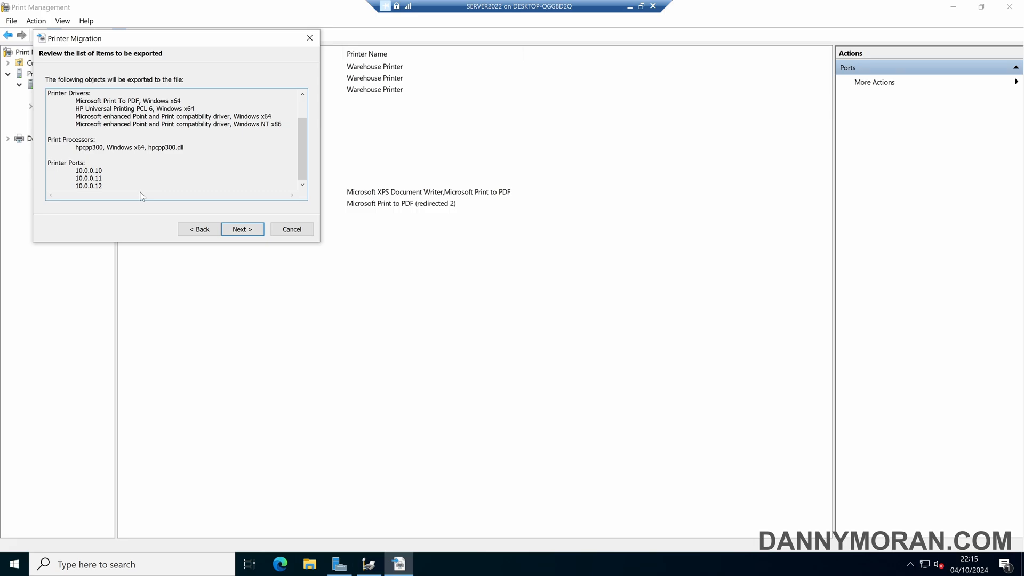
pyautogui.click(242, 229)
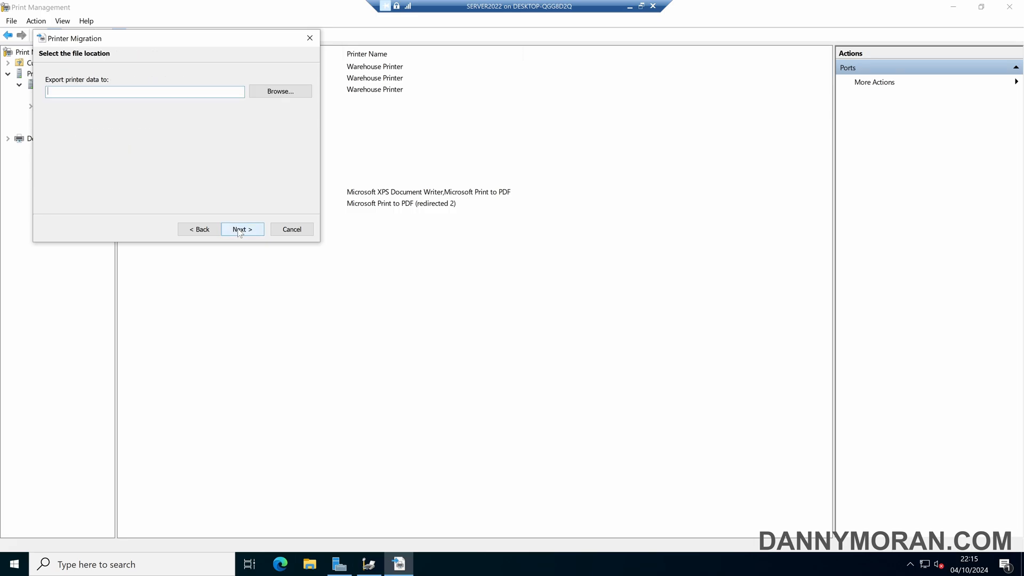
# Export the configuration as 'print config backup' on the Desktop.
pyautogui.click(280, 91)
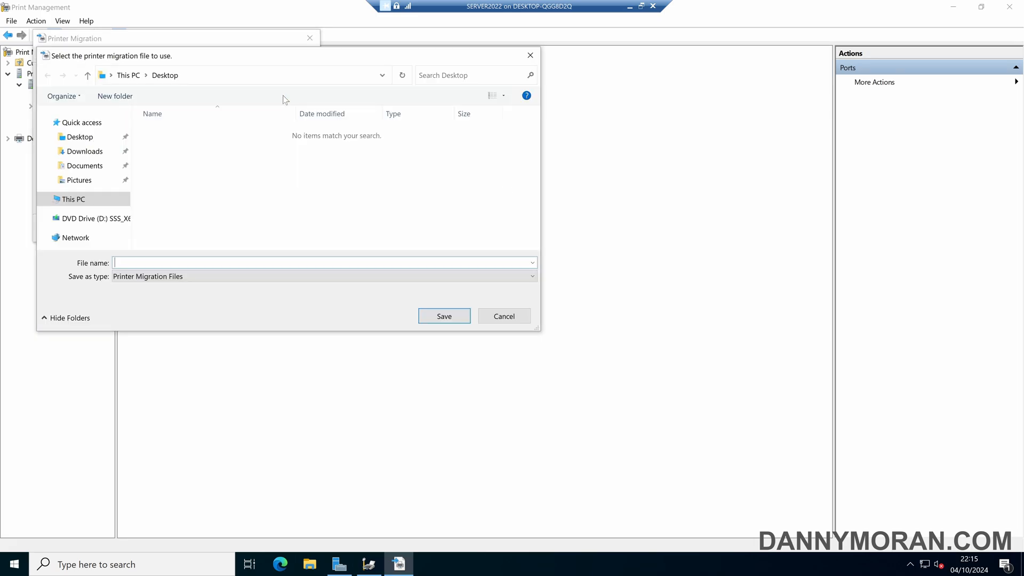
pyautogui.click(80, 137)
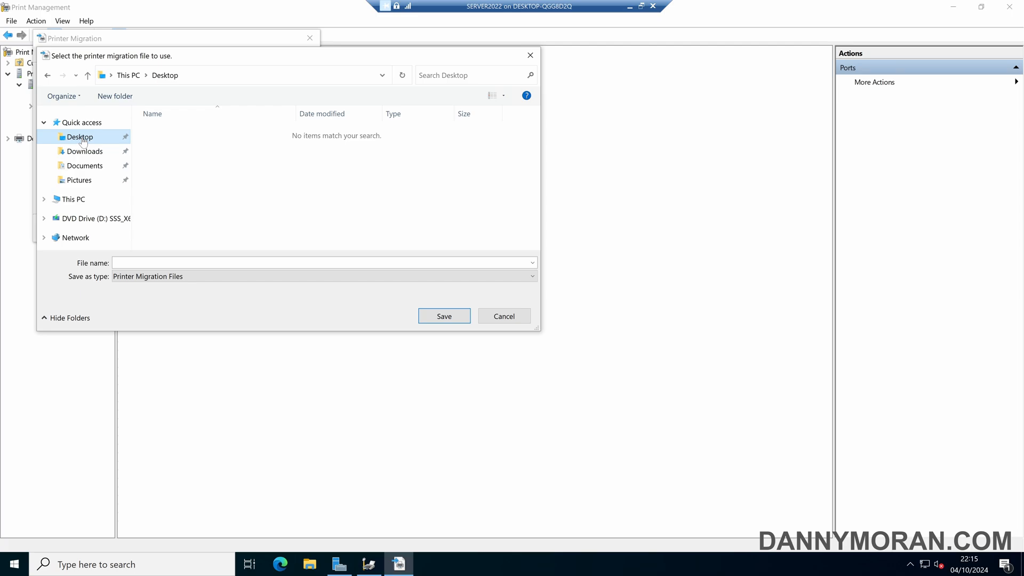
pyautogui.write('print config b')
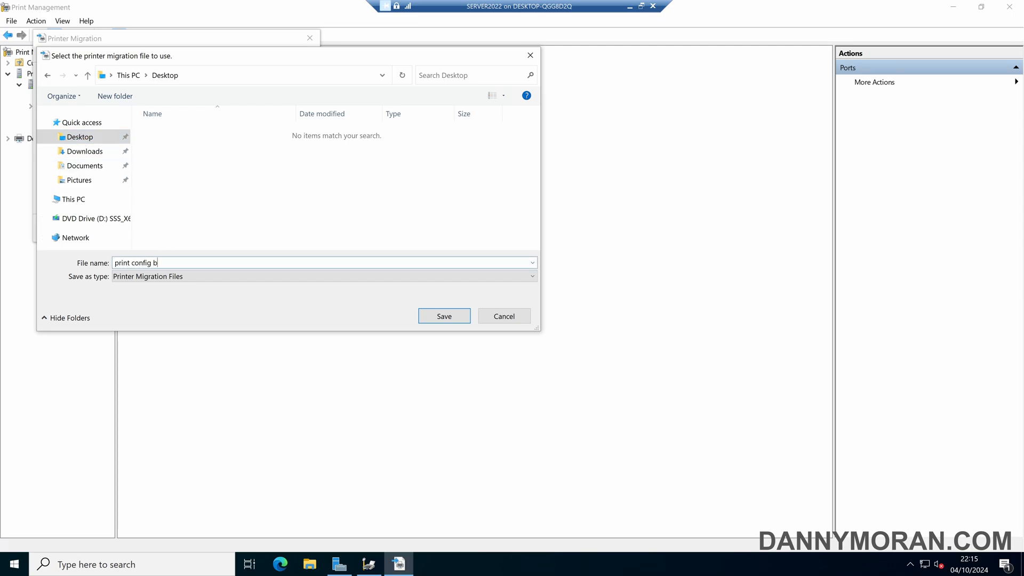
pyautogui.write('ackup')
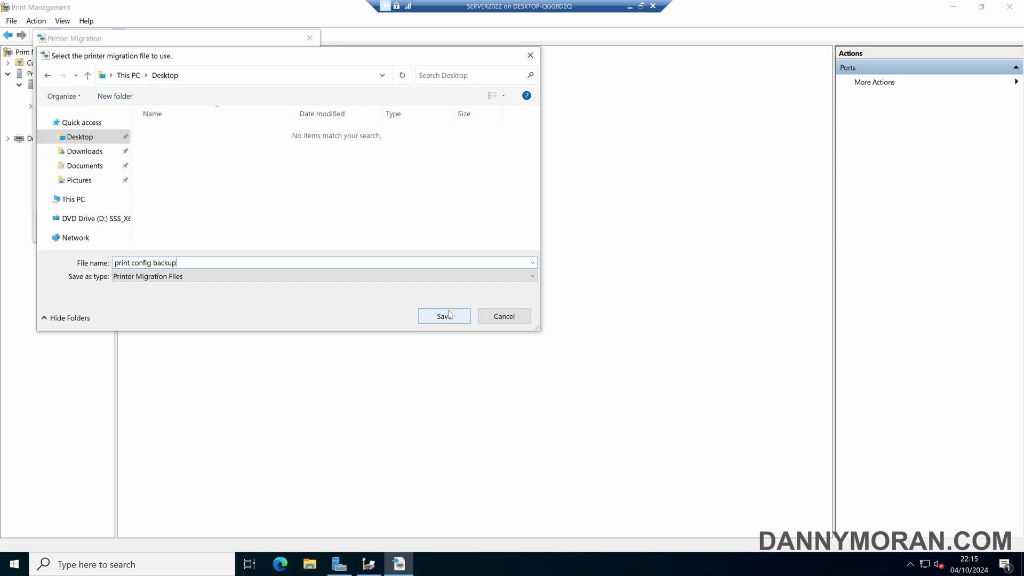
pyautogui.click(444, 316)
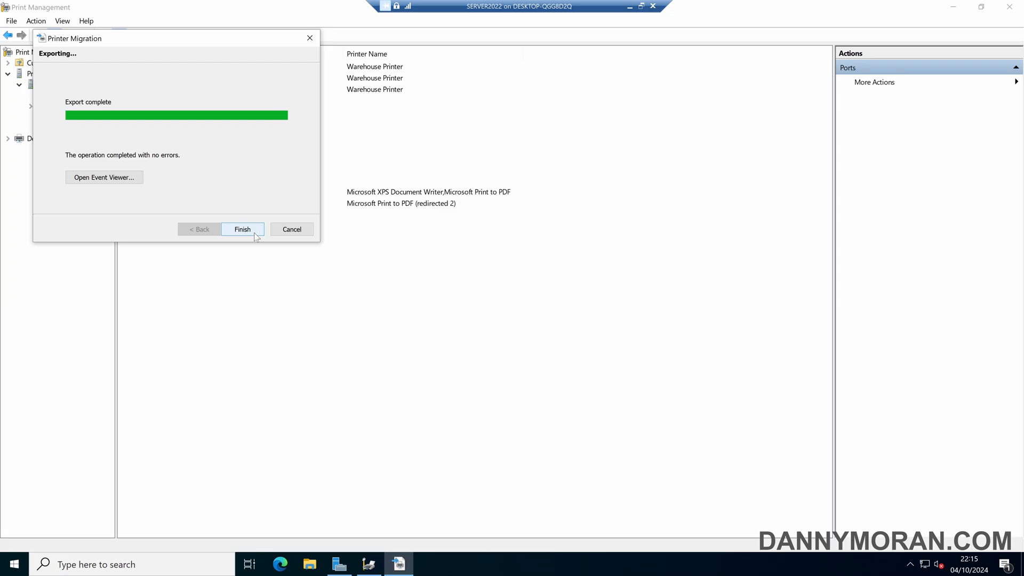
# Finish the migration wizard and select the print config backup icon on the desktop.
pyautogui.click(243, 229)
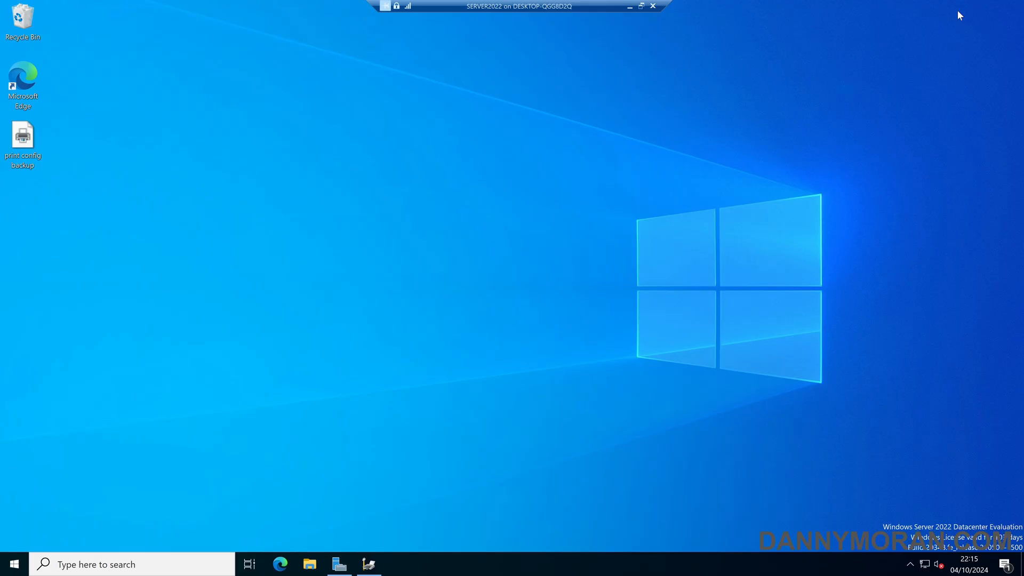
pyautogui.click(22, 136)
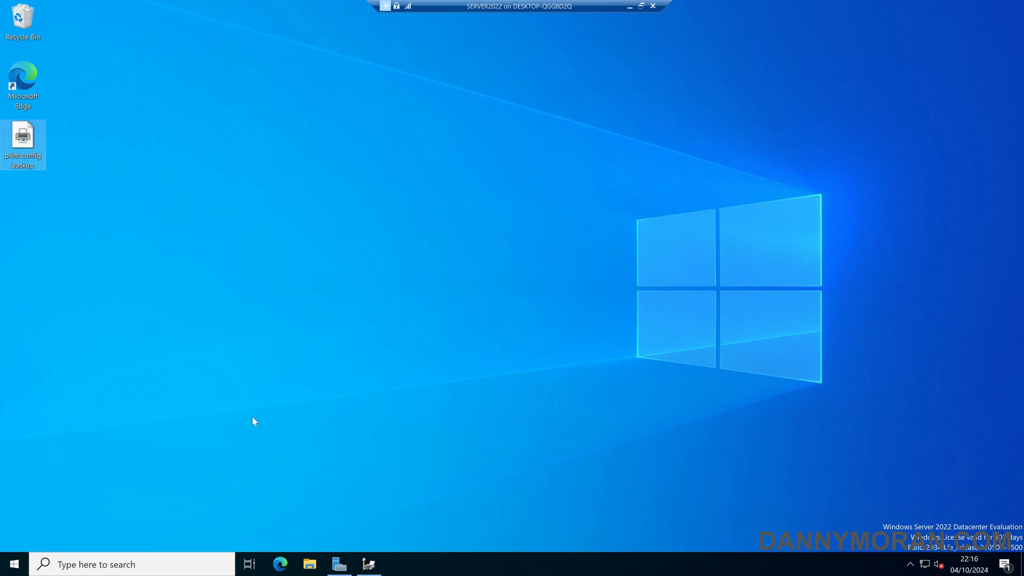
# Restore Print Management and delete the Warehouse Printer queue.
pyautogui.click(369, 564)
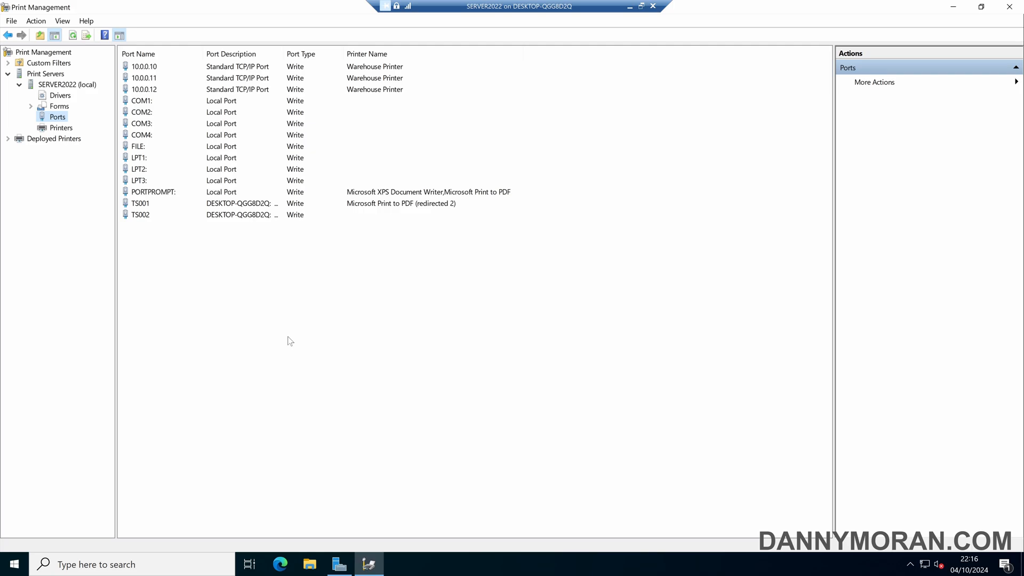
pyautogui.moveTo(202, 269)
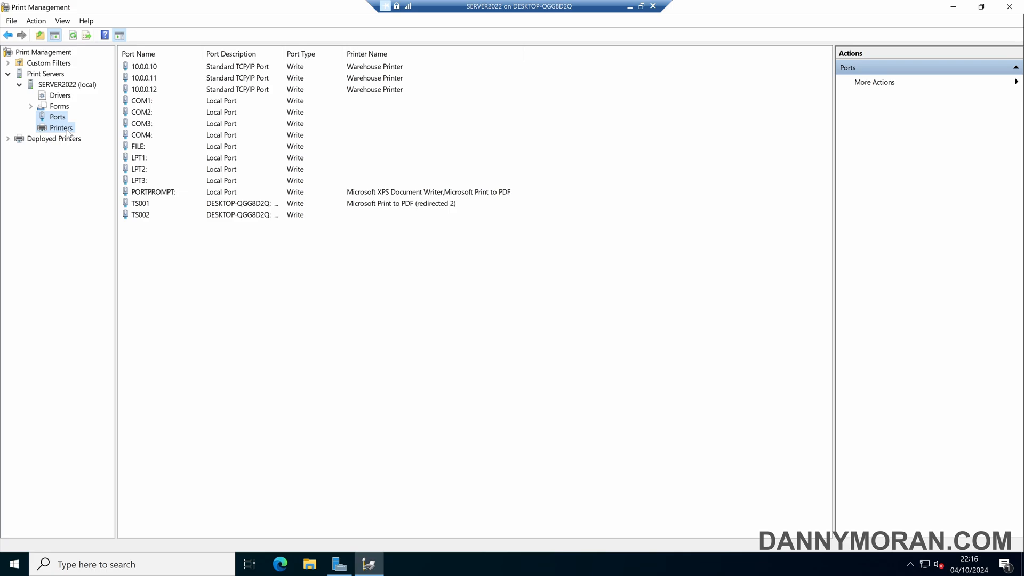
pyautogui.rightClick(139, 101)
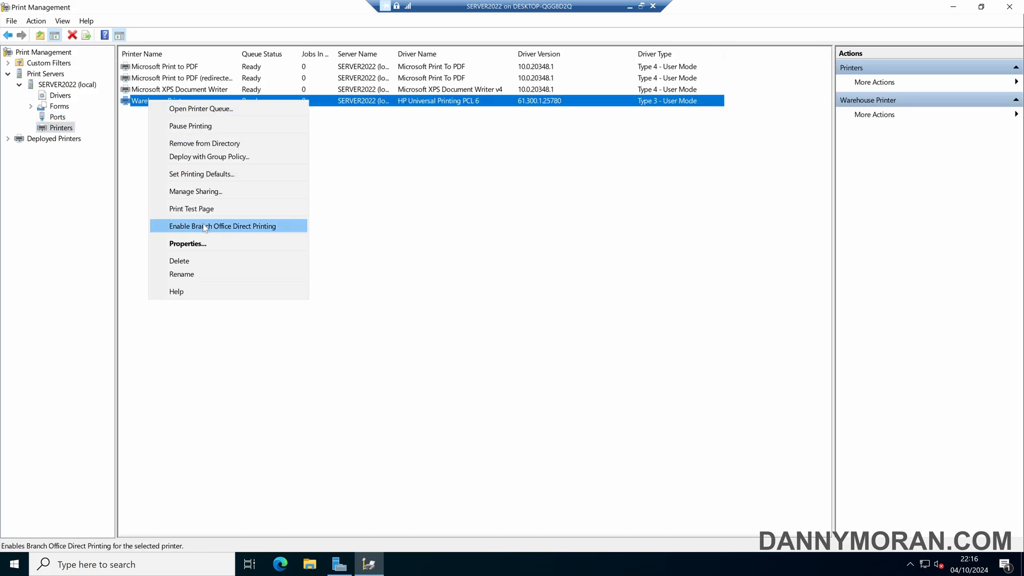
pyautogui.click(223, 225)
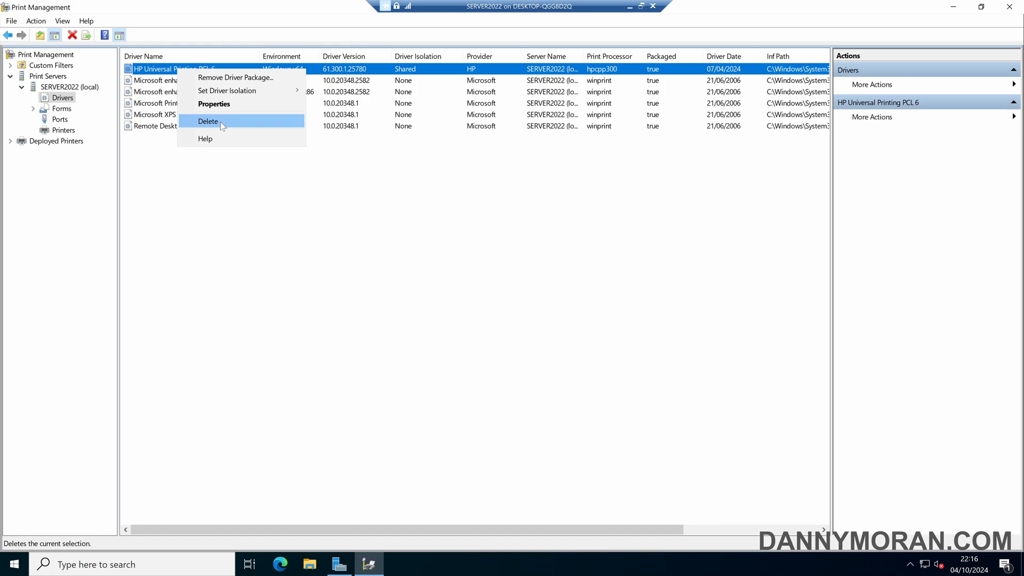
# Delete the HP Universal Printing PCL 6 driver and the 10.0.0.10–12 TCP/IP ports.
pyautogui.click(208, 121)
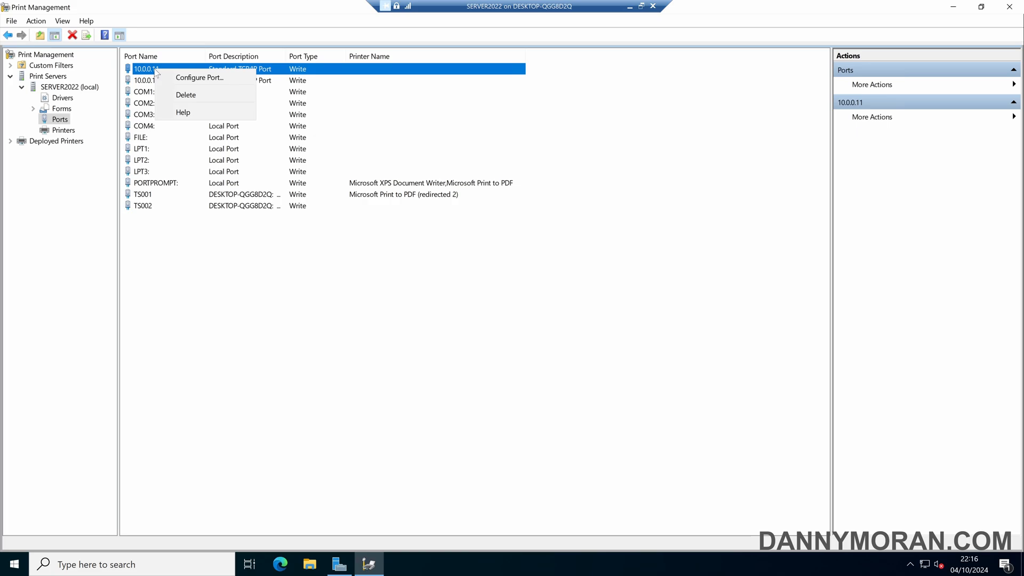
pyautogui.click(185, 95)
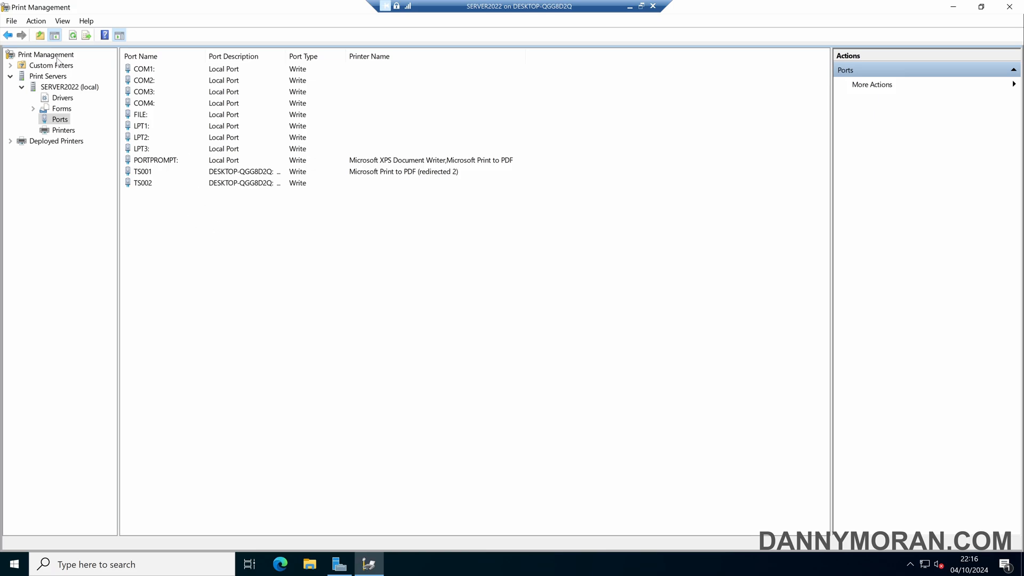
# Start a Migrate Printers import from the print config backup file and review its items.
pyautogui.rightClick(42, 55)
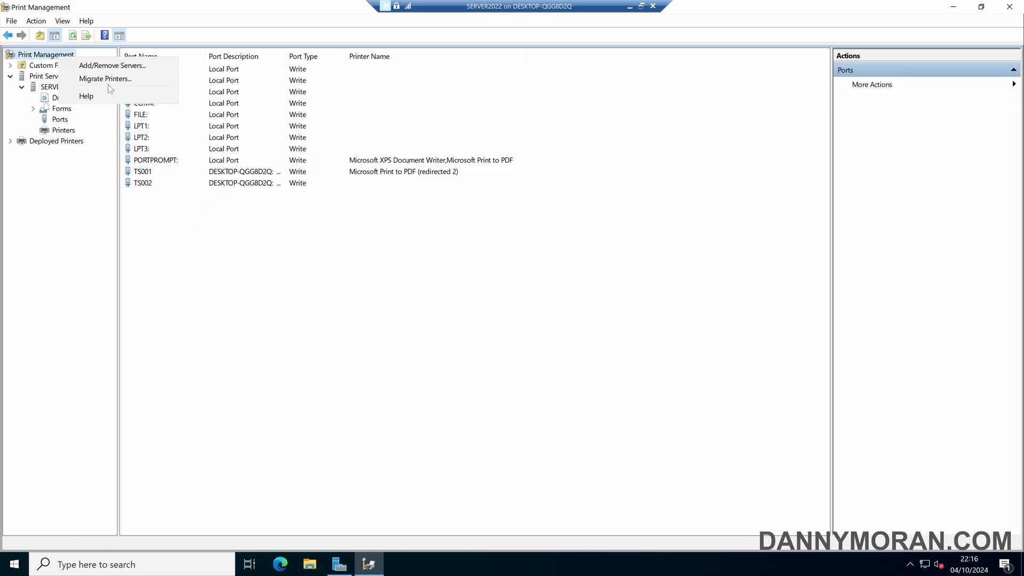
pyautogui.click(105, 78)
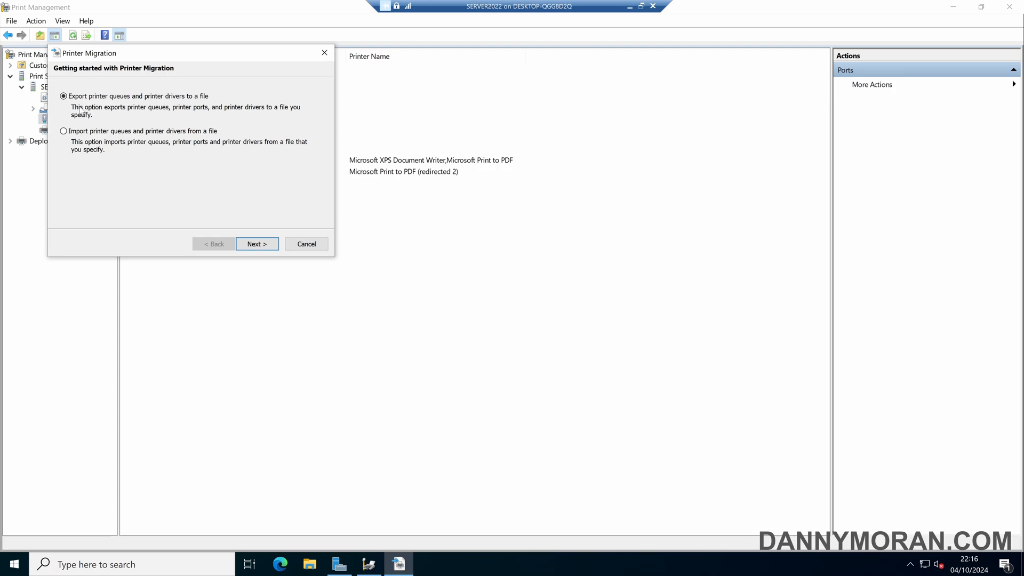
pyautogui.click(63, 131)
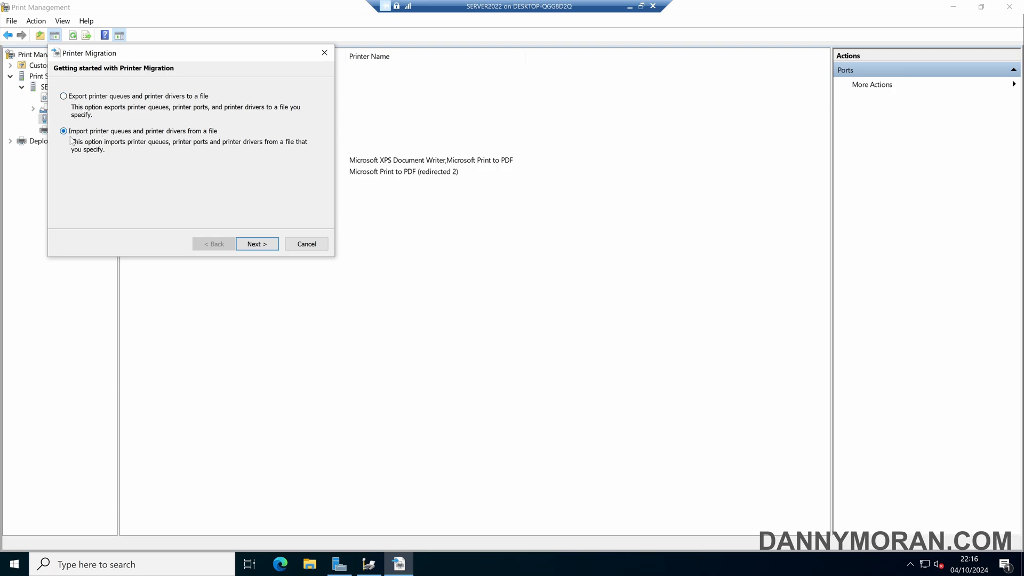
pyautogui.click(257, 244)
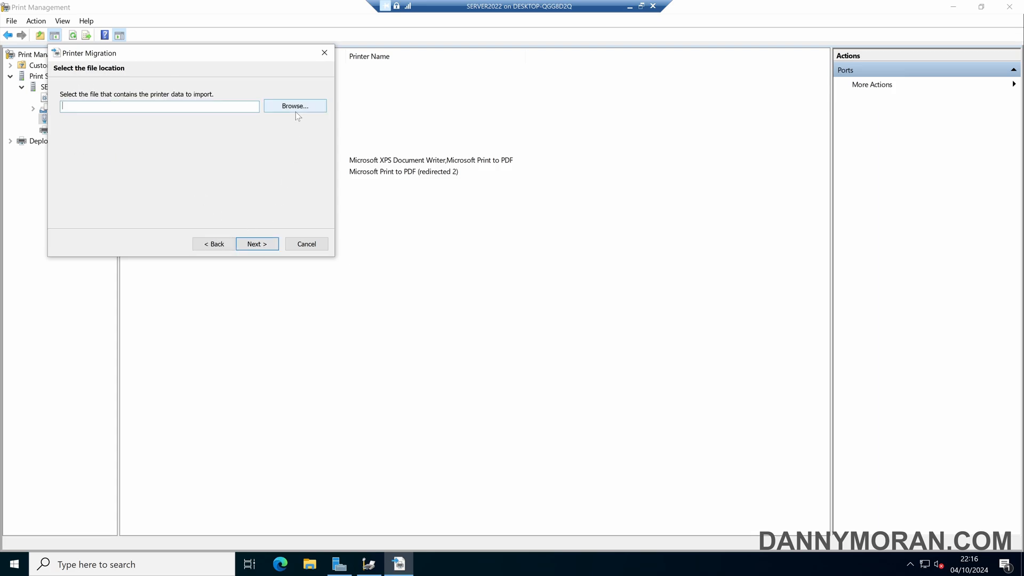
pyautogui.click(295, 105)
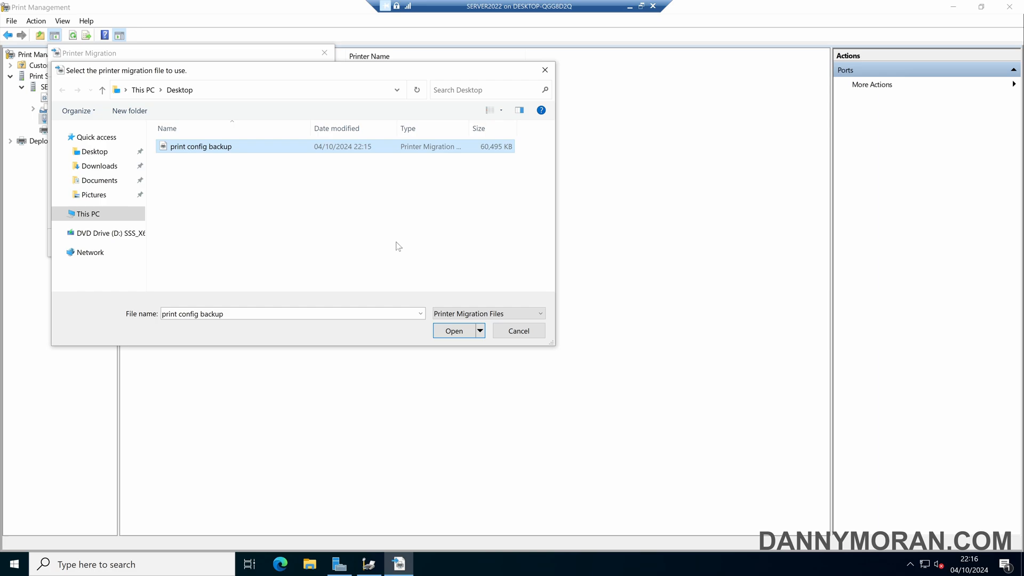
pyautogui.click(454, 331)
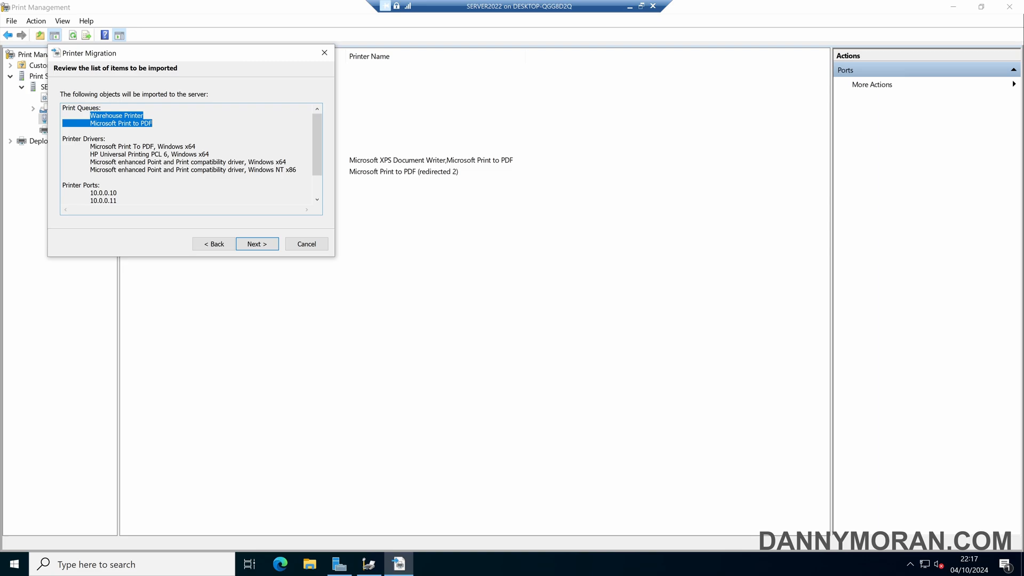
pyautogui.scroll(-3)
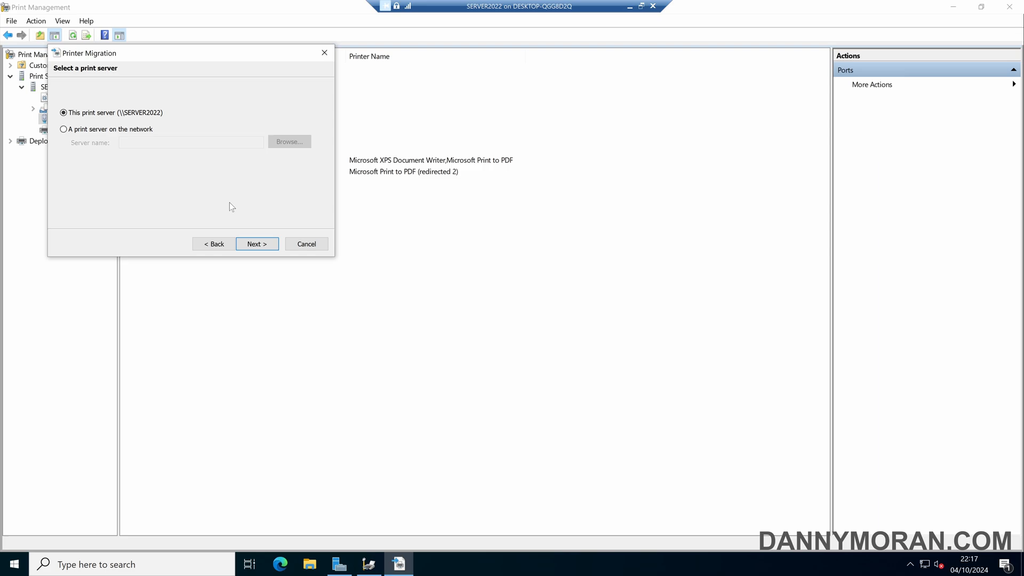
# Import onto this print server using Keep existing printers mode.
pyautogui.click(257, 243)
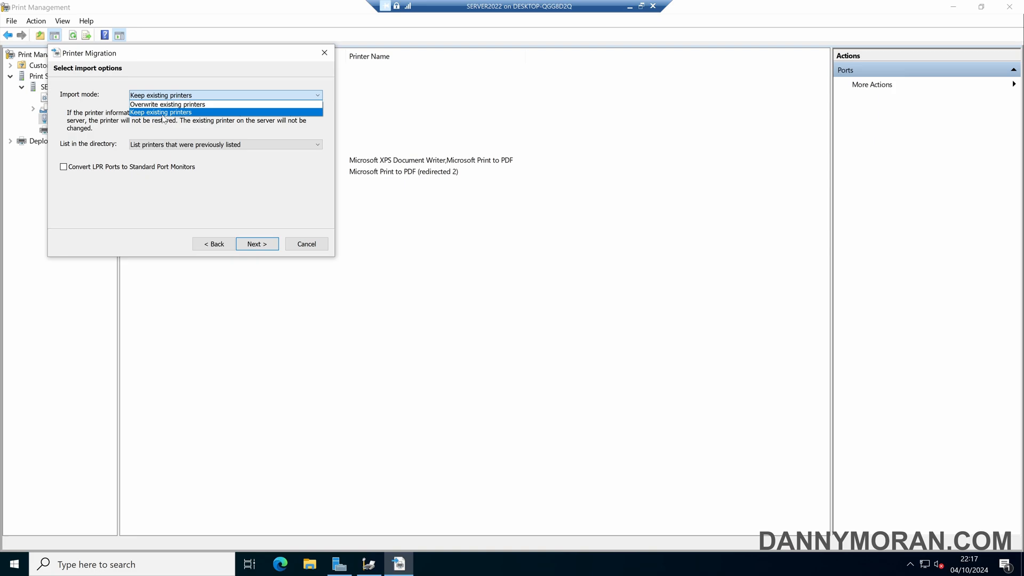
pyautogui.moveTo(167, 104)
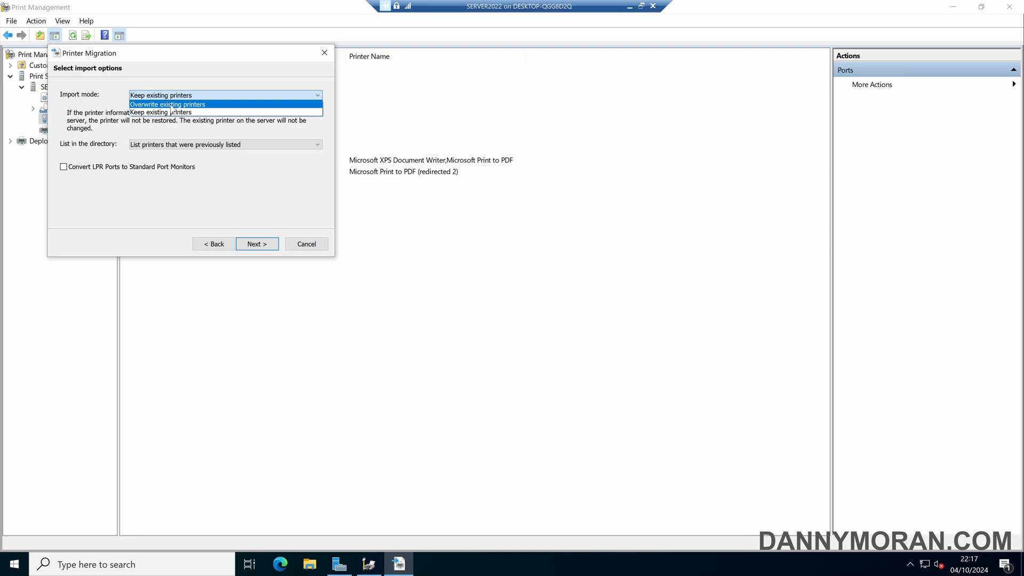
pyautogui.click(160, 112)
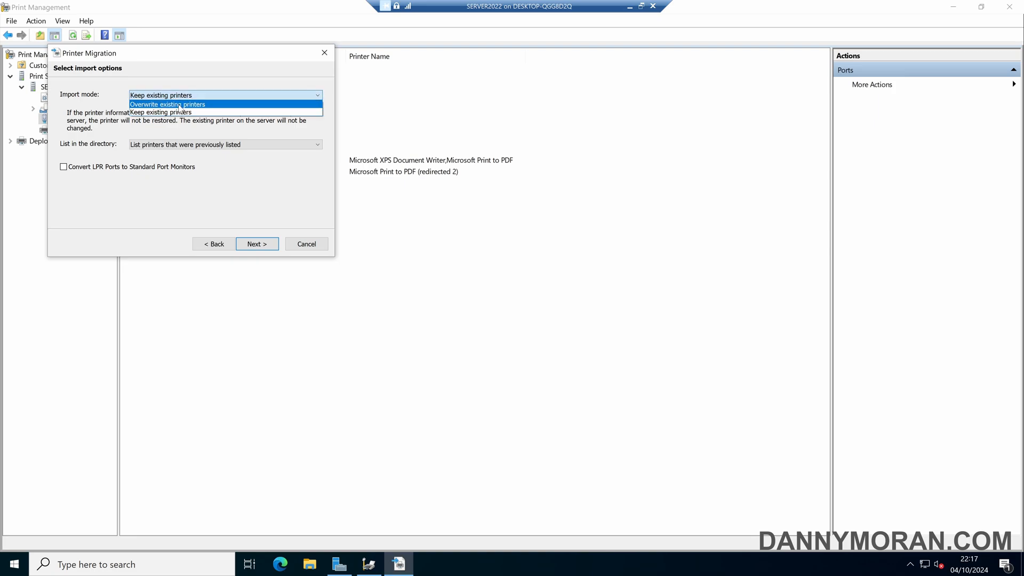
pyautogui.click(160, 112)
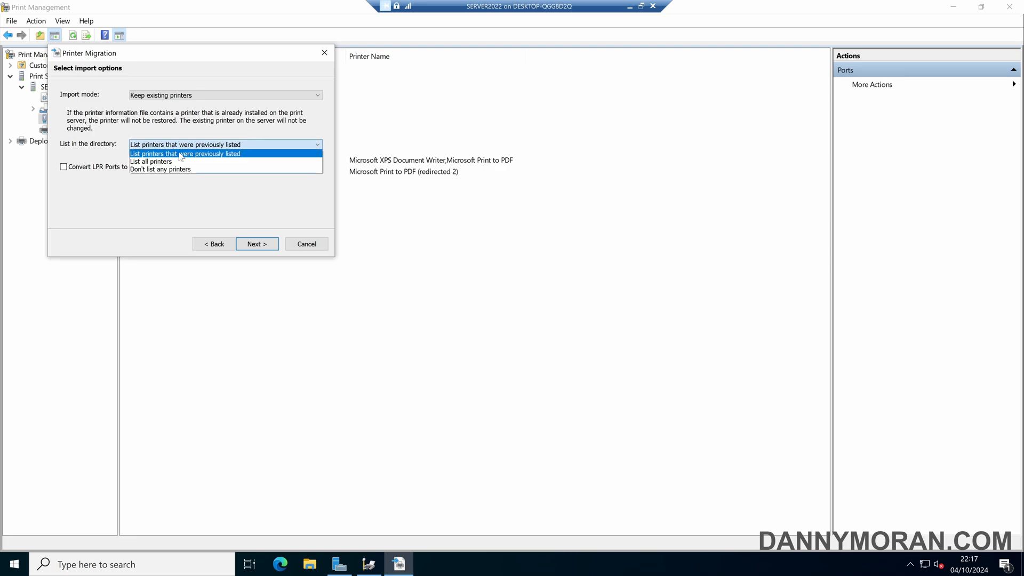
pyautogui.moveTo(151, 161)
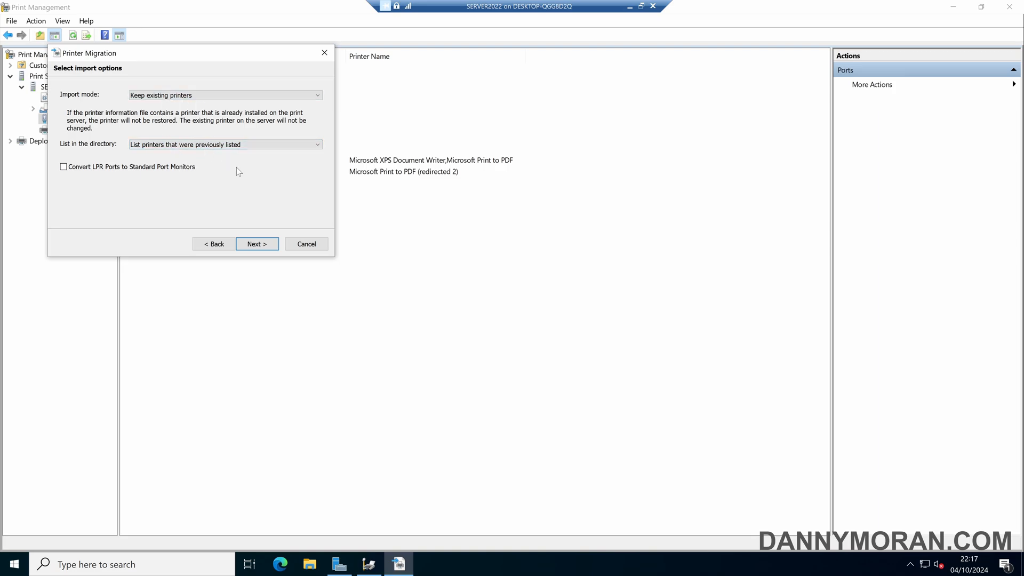
pyautogui.click(257, 244)
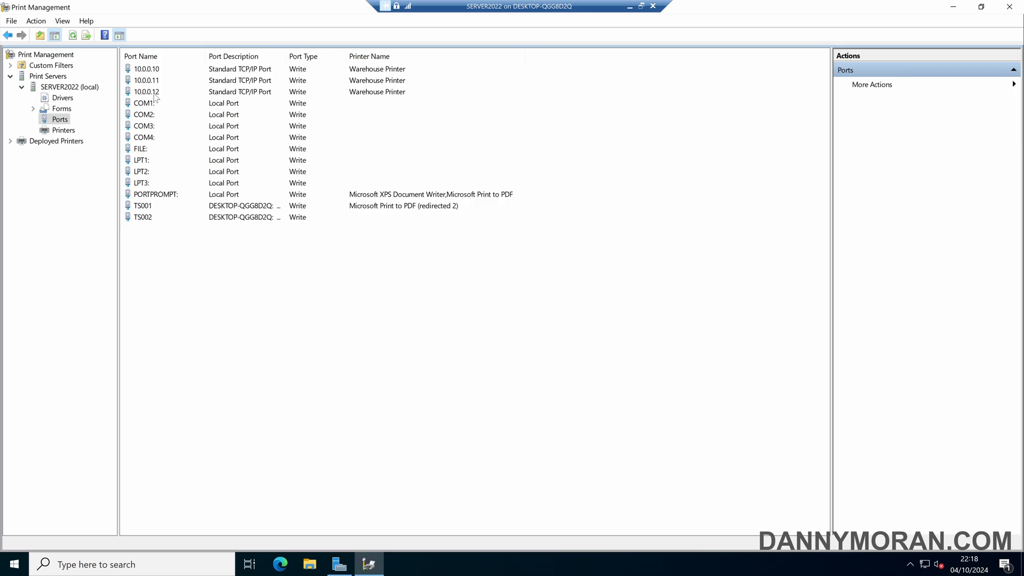
# Verify Warehouse Printer and the HP Universal Printing PCL 6 driver are restored.
pyautogui.click(65, 129)
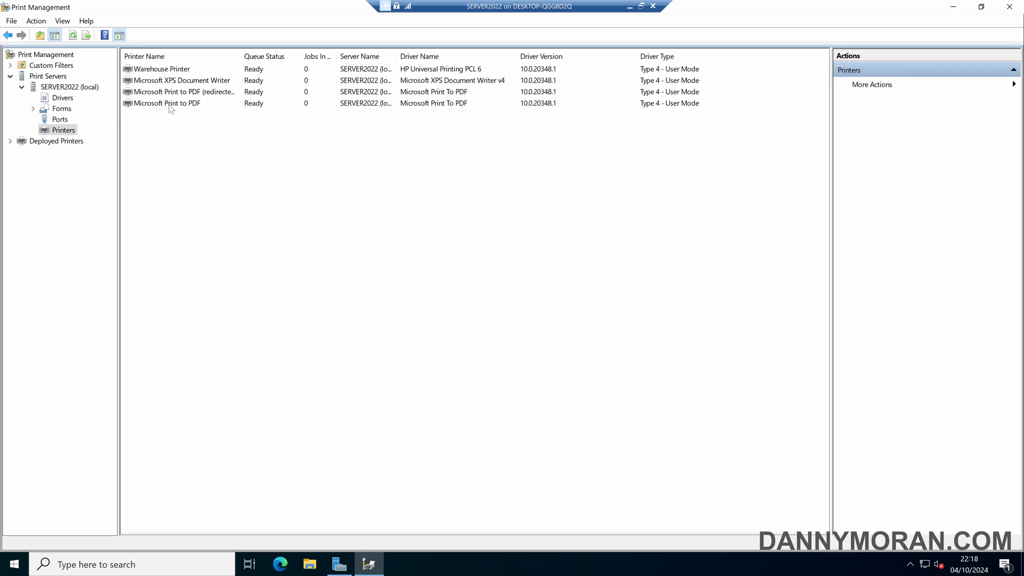
pyautogui.click(162, 69)
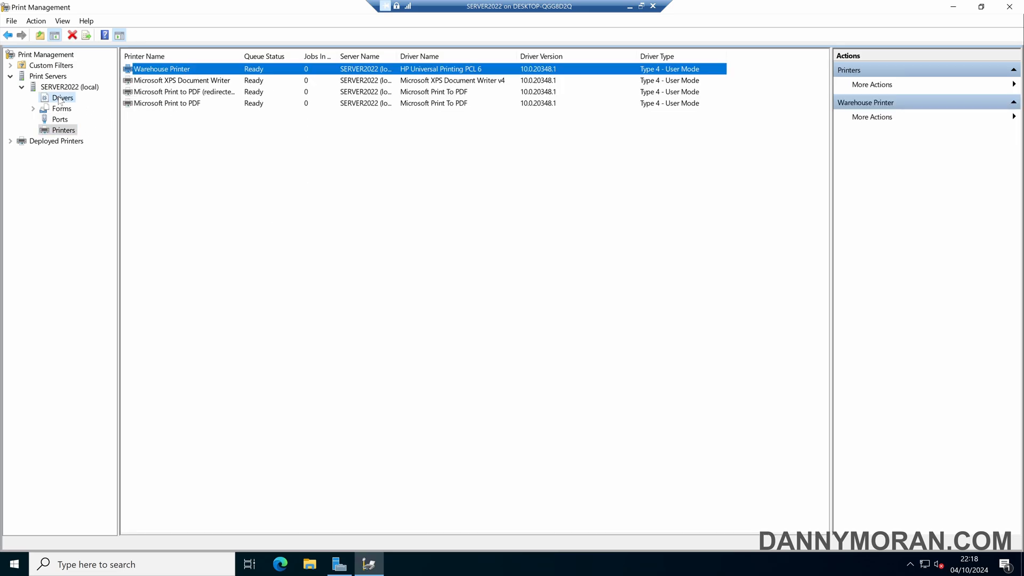
pyautogui.click(62, 97)
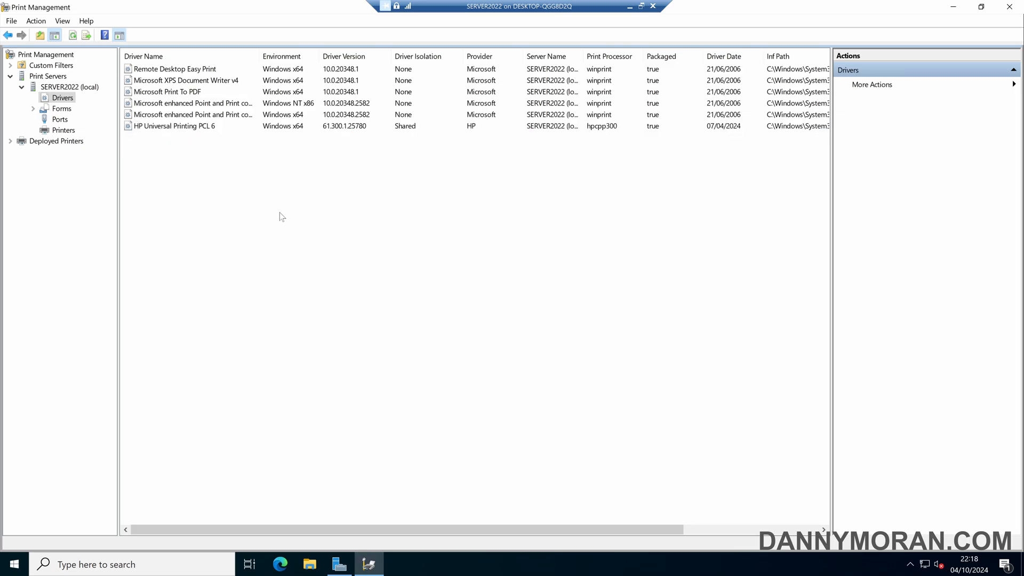
pyautogui.click(64, 130)
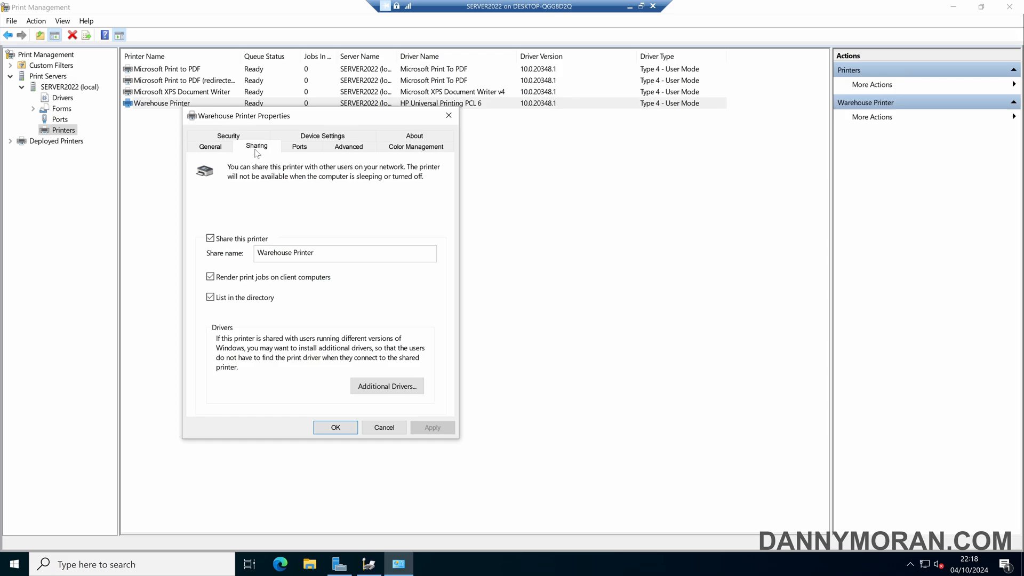
# Confirm Warehouse Printer's pooled 10.0.0.10–12 ports and HP driver, then close its properties.
pyautogui.click(300, 146)
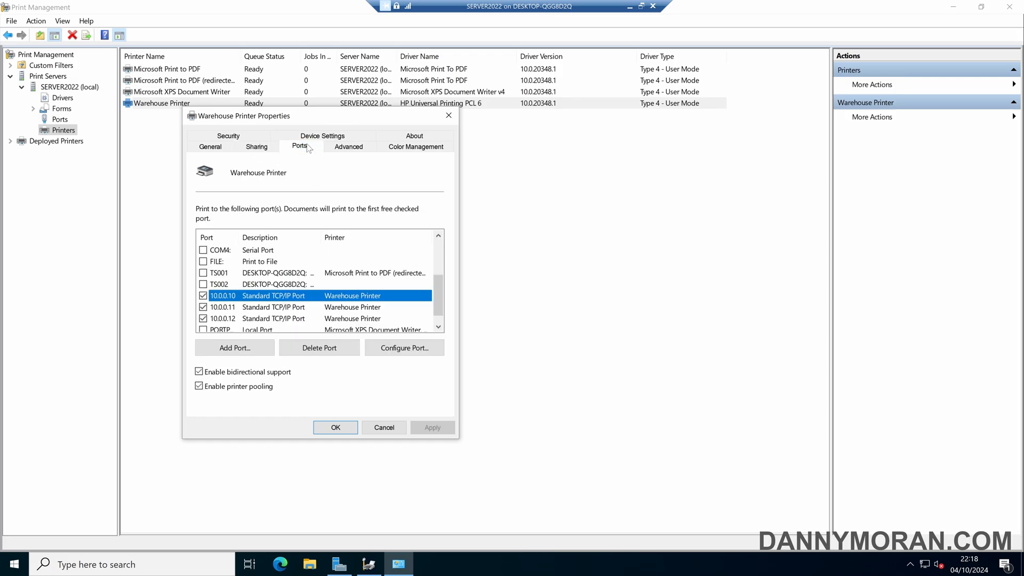
pyautogui.moveTo(320, 213)
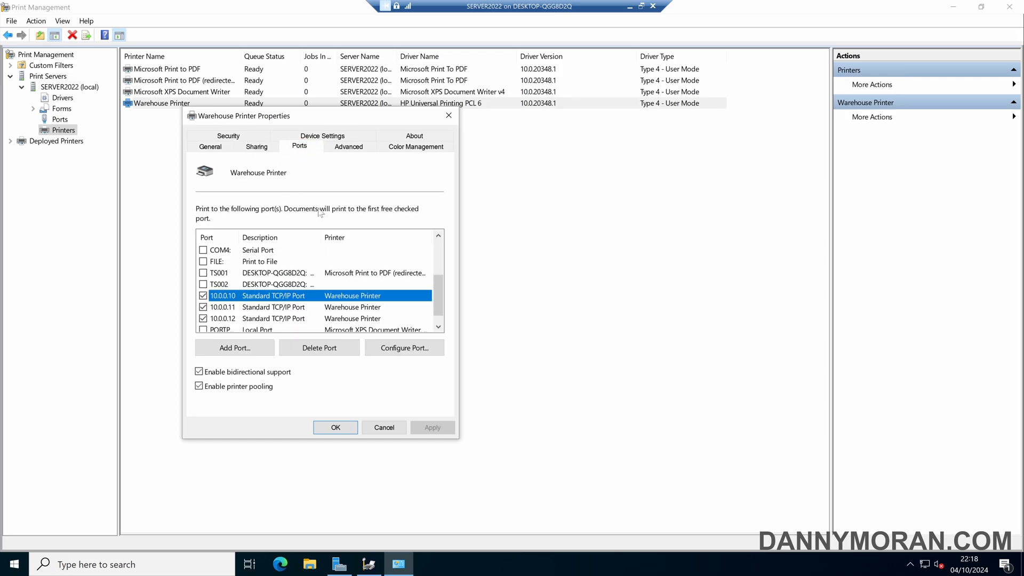
pyautogui.click(348, 146)
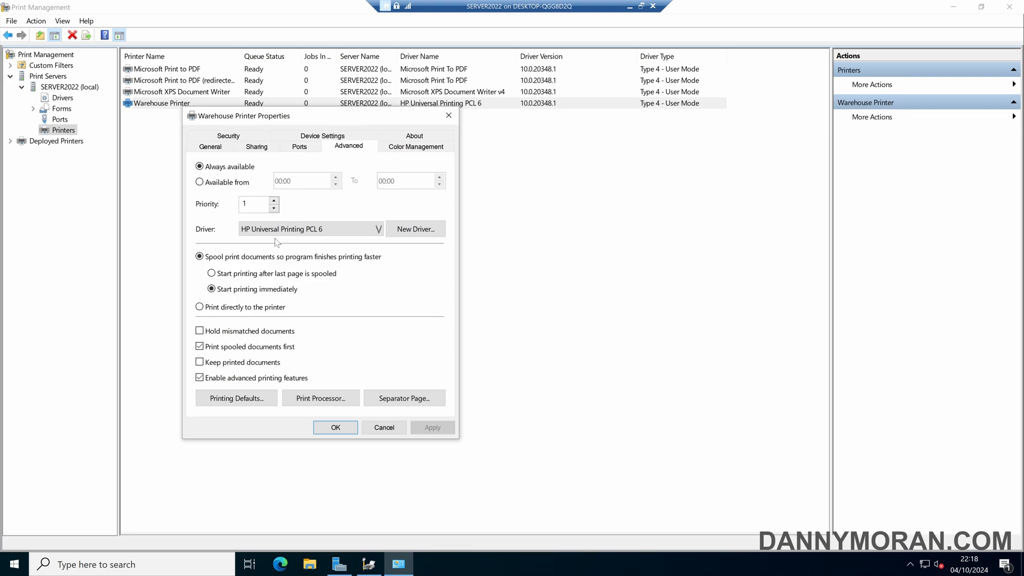
pyautogui.moveTo(449, 116)
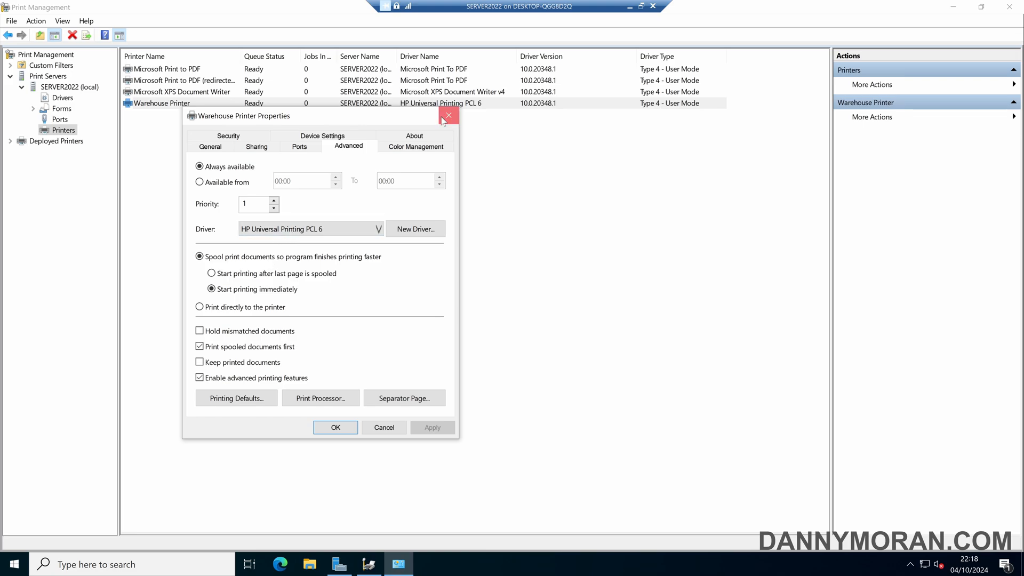
pyautogui.click(449, 115)
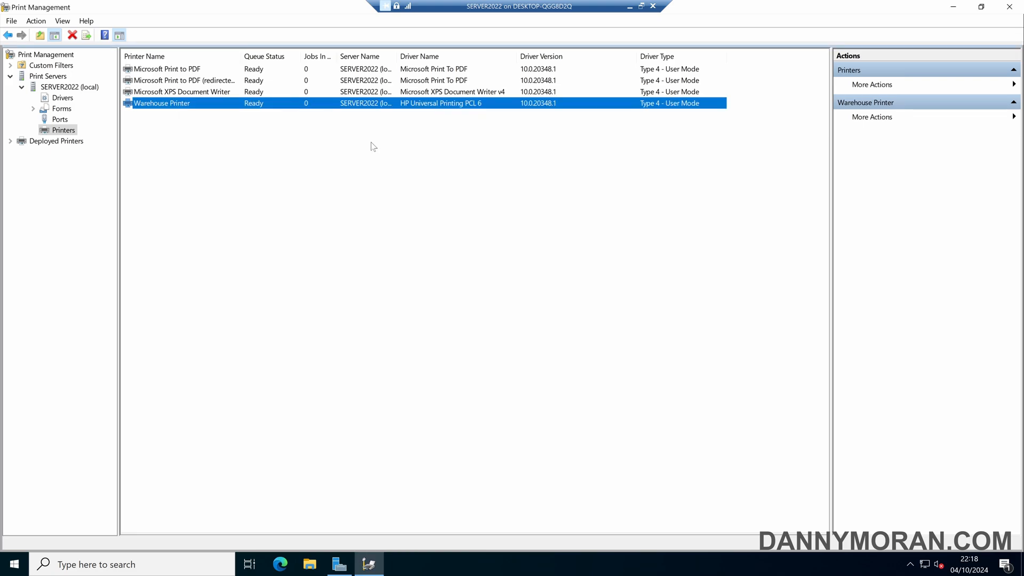